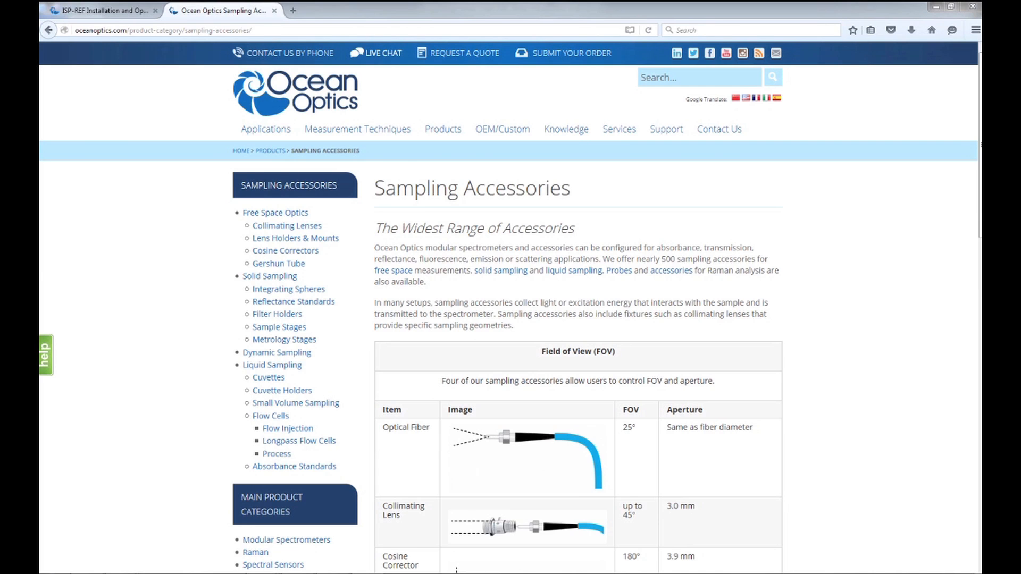
Go to the Integrating Spheres page listing the ISP-REF and ISP-R Series reflectance spheres
left_click(288, 289)
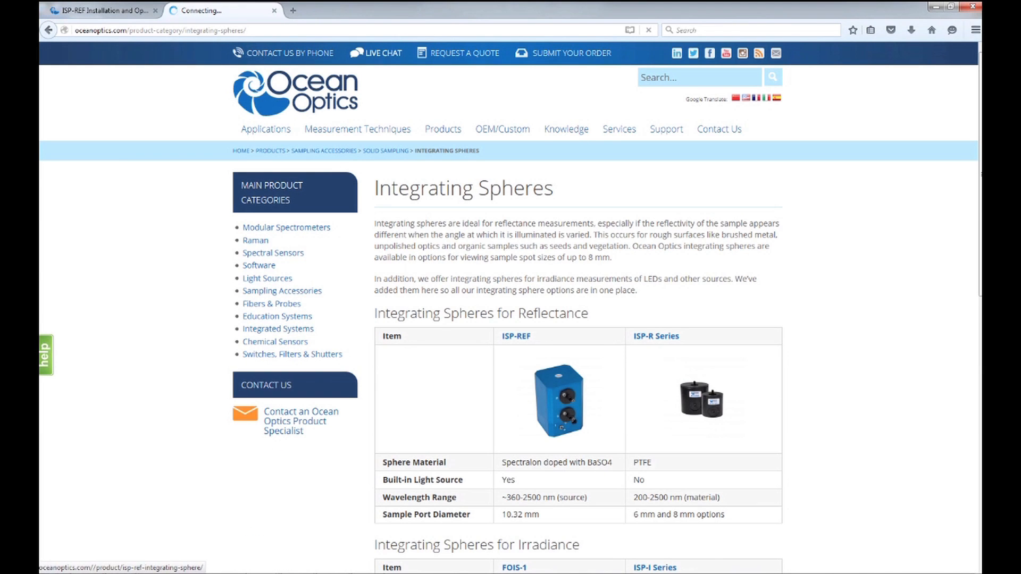